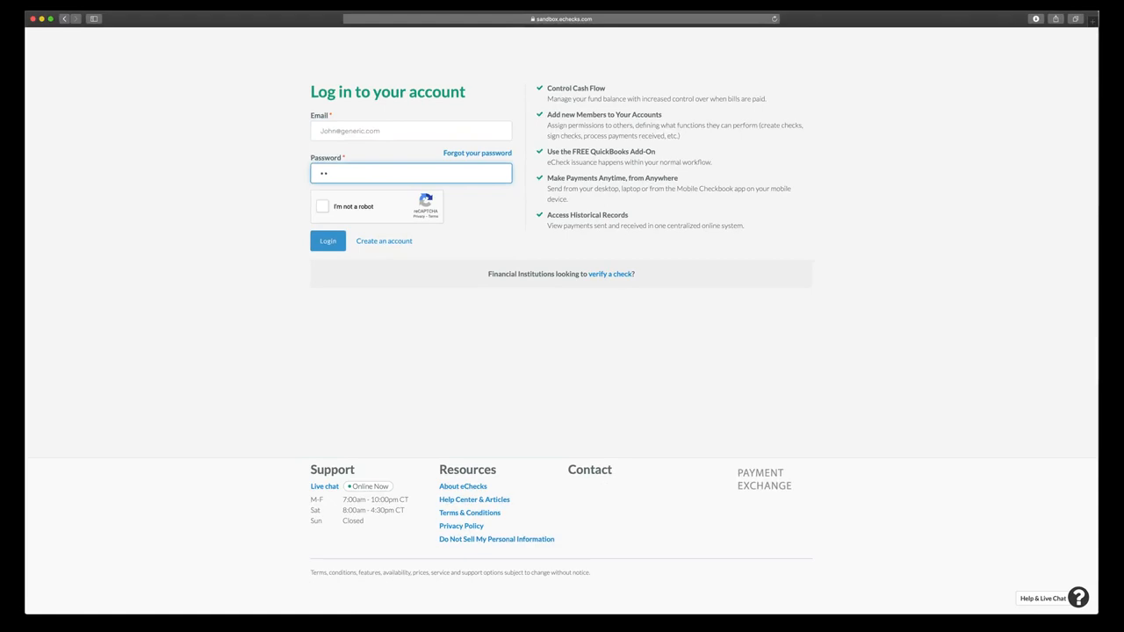
Sign in to the eChecks account to start a check to Jane Smith for 600.
{"action": "left_click", "coordinate": [326, 240]}
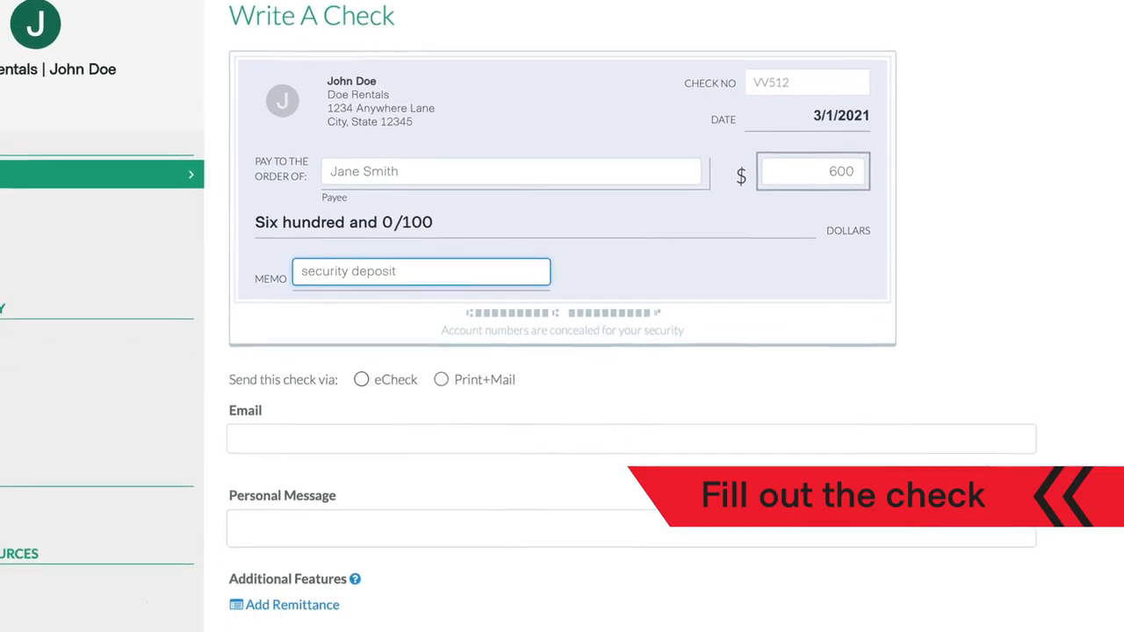
{"action": "scroll", "scroll_direction": "down", "scroll_amount": 3}
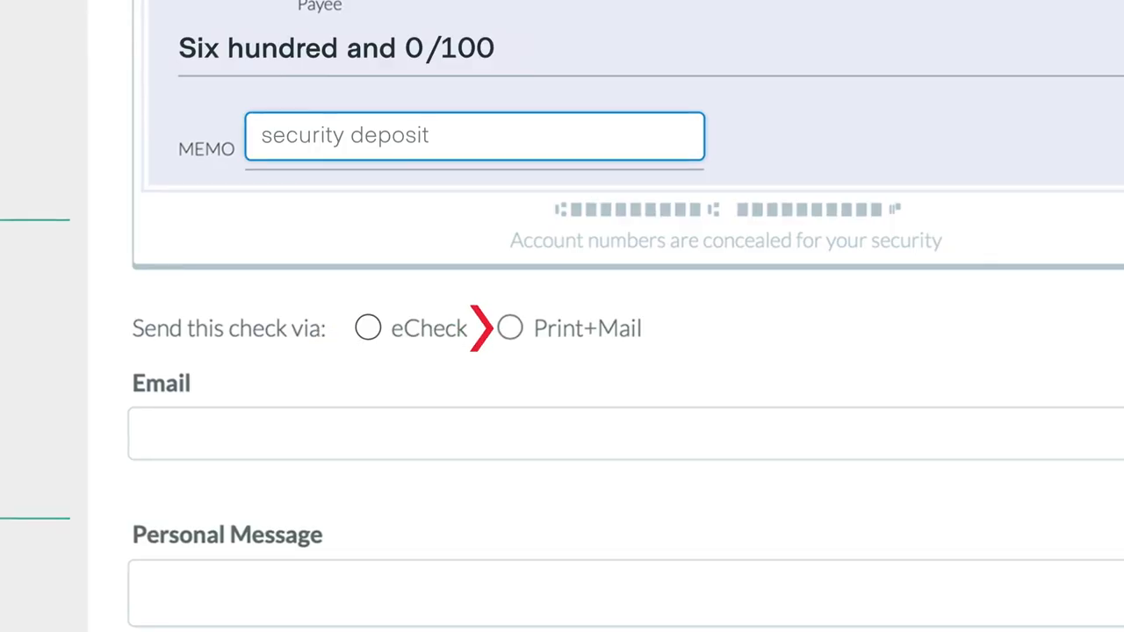
{"action": "left_click", "coordinate": [369, 328]}
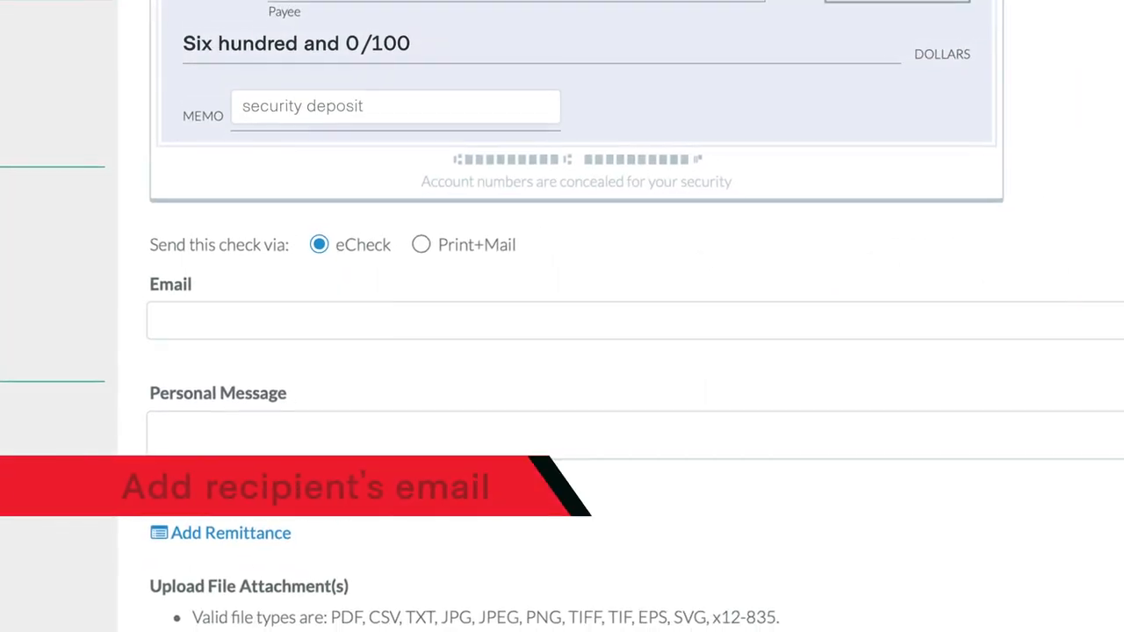
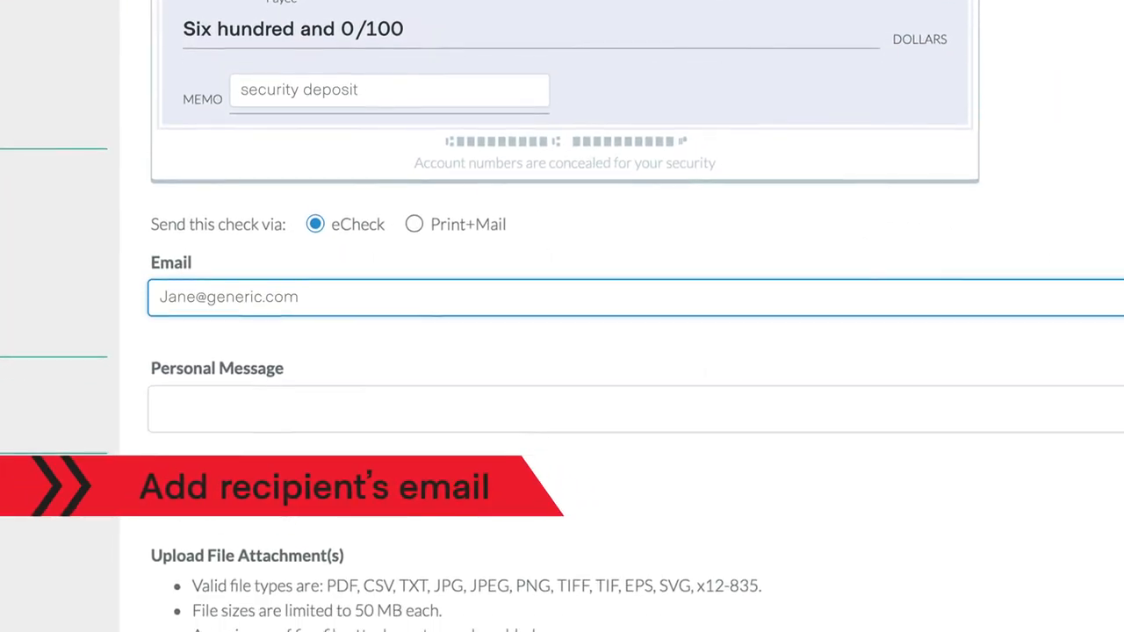
{"action": "type", "text": "Thanks for being such a"}
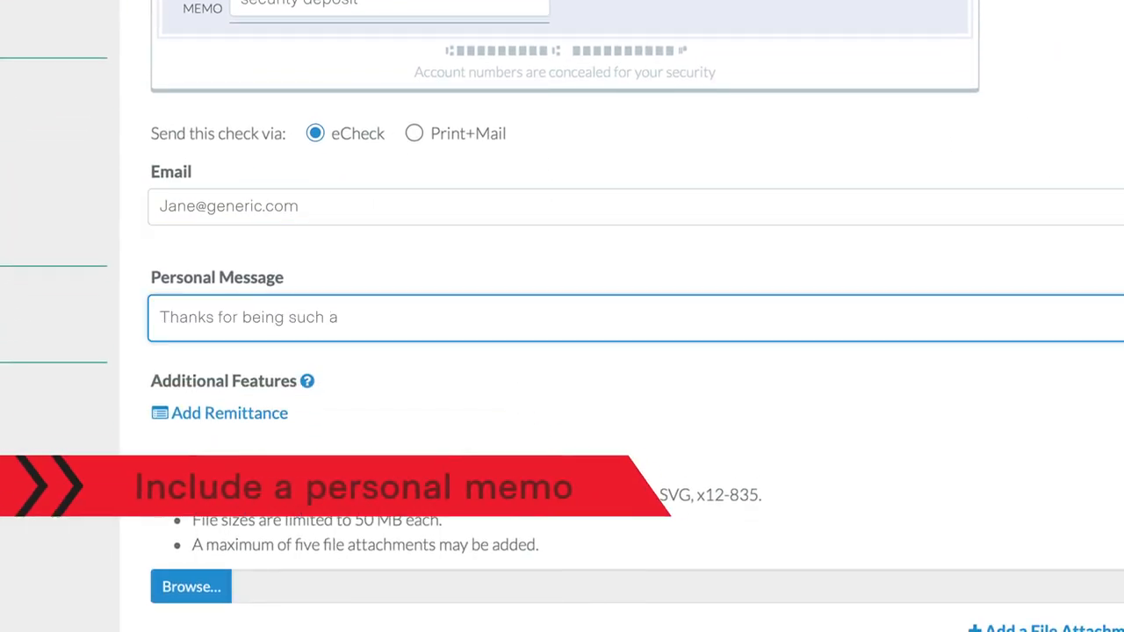
{"action": "type", "text": "great tenant!"}
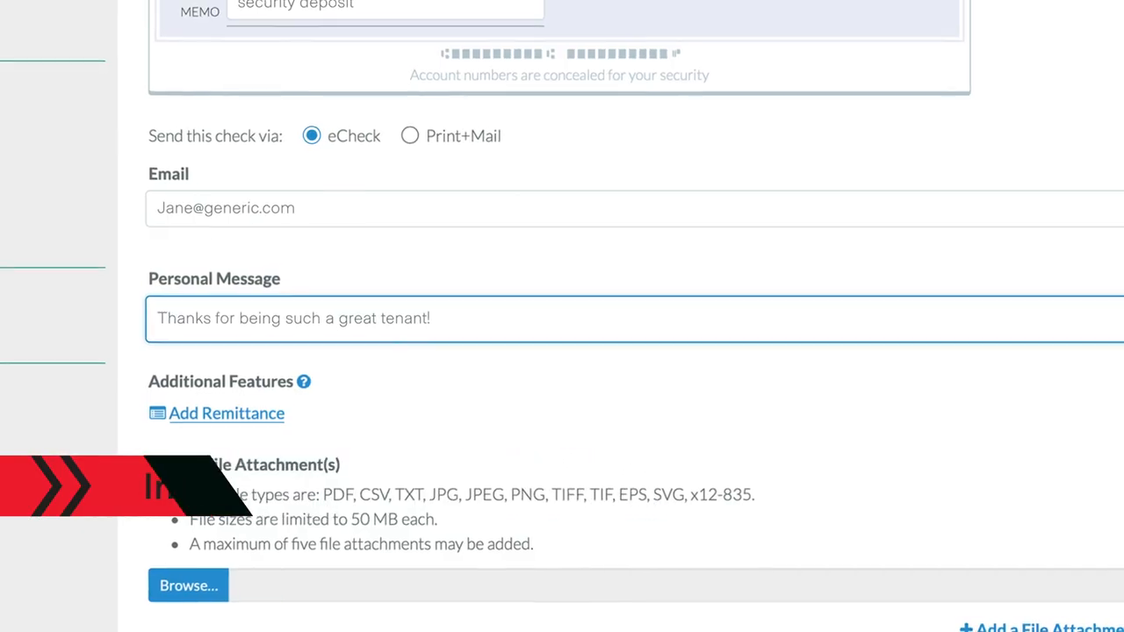
Add remittance data with invoice number, date and a 'disco' description entry.
{"action": "left_click", "coordinate": [225, 412]}
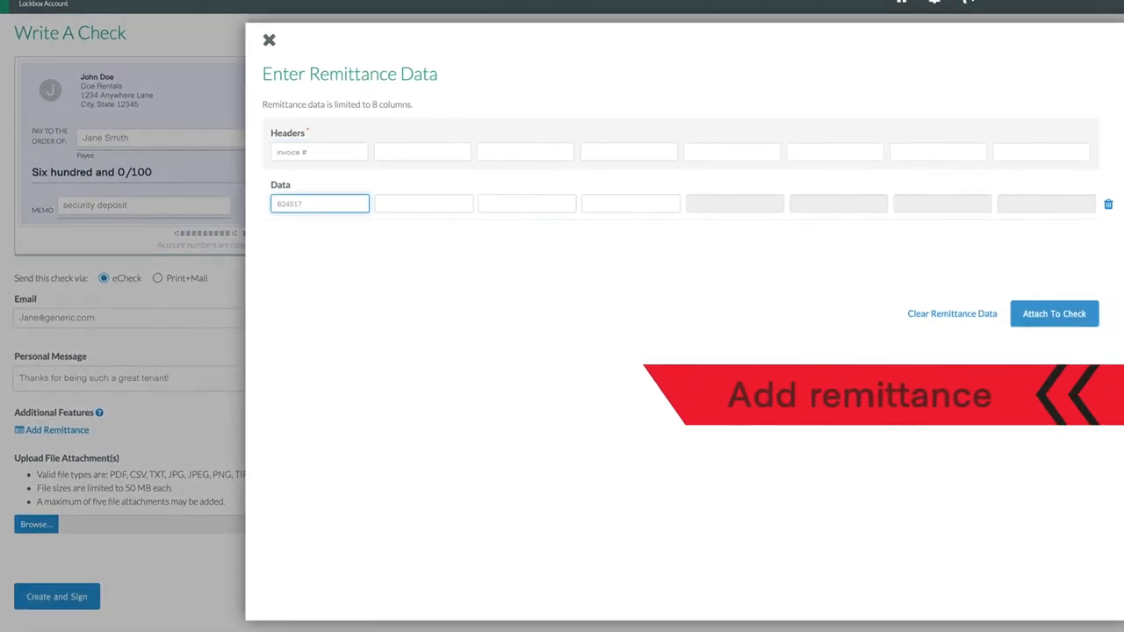
{"action": "type", "text": "disco"}
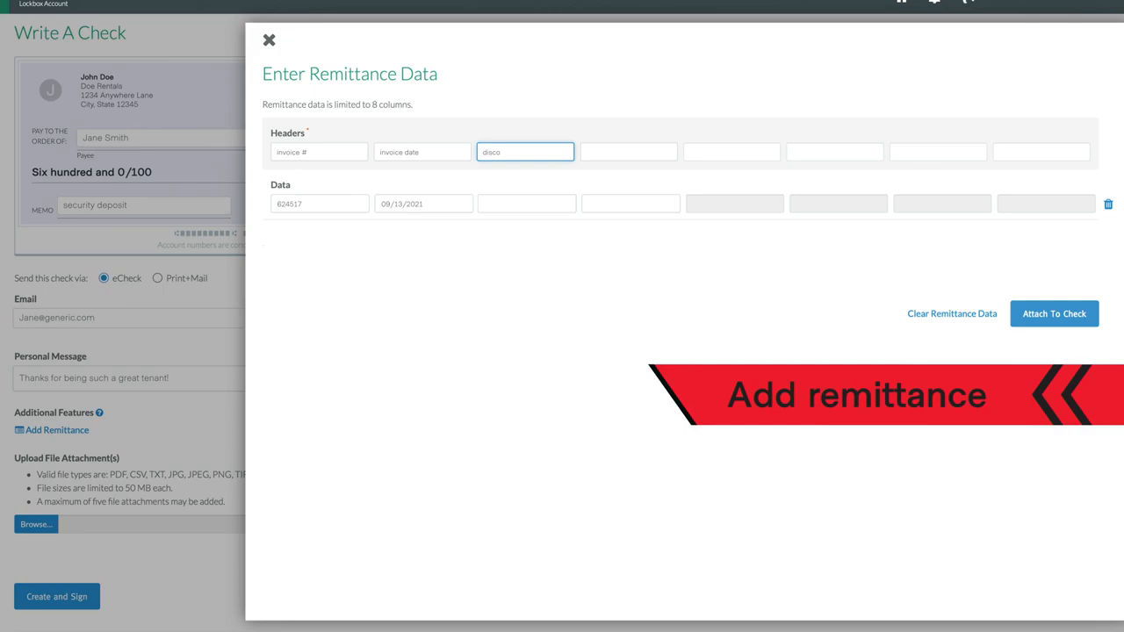
{"action": "left_click", "coordinate": [270, 41]}
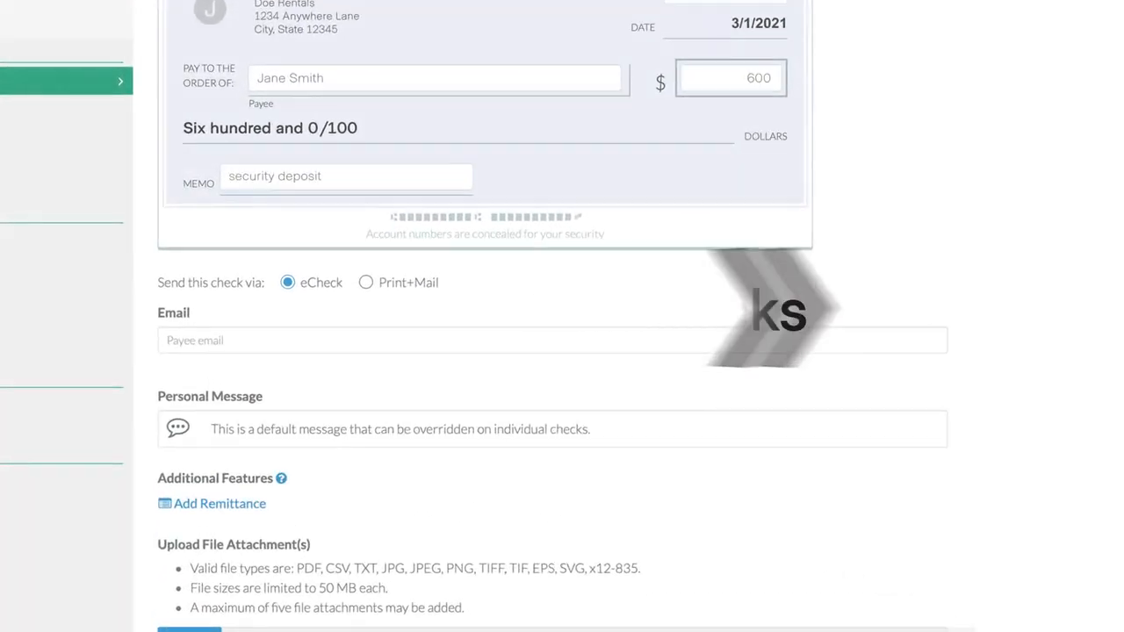
Switch delivery to Print+Mail and review the recipient attention, company and address fields.
{"action": "left_click", "coordinate": [366, 281]}
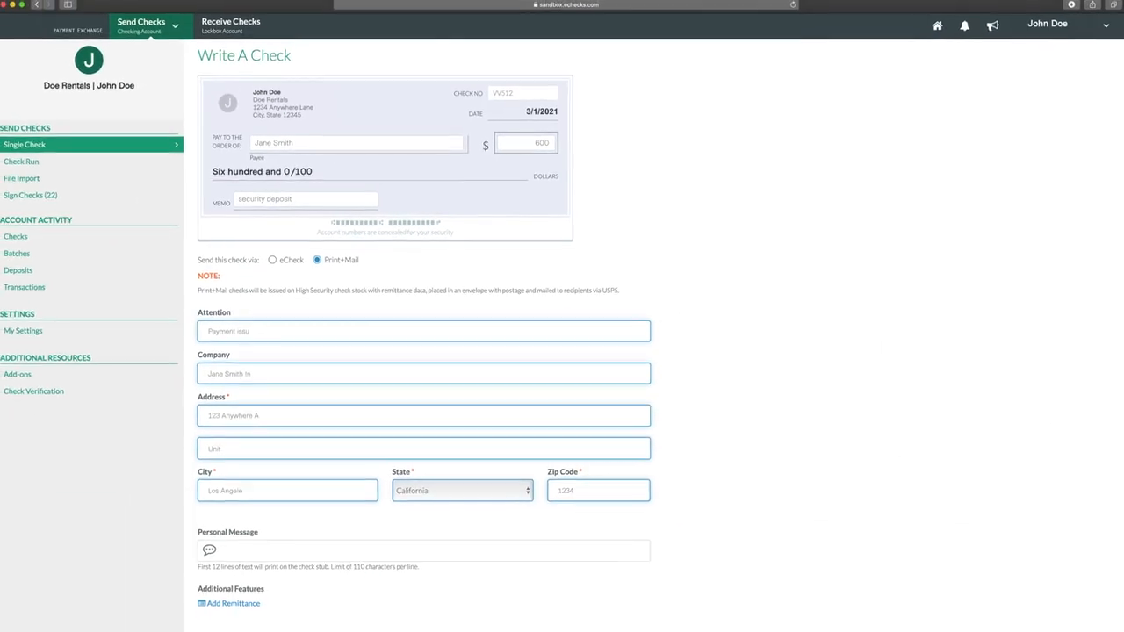
{"action": "scroll", "scroll_direction": "down", "scroll_amount": 3}
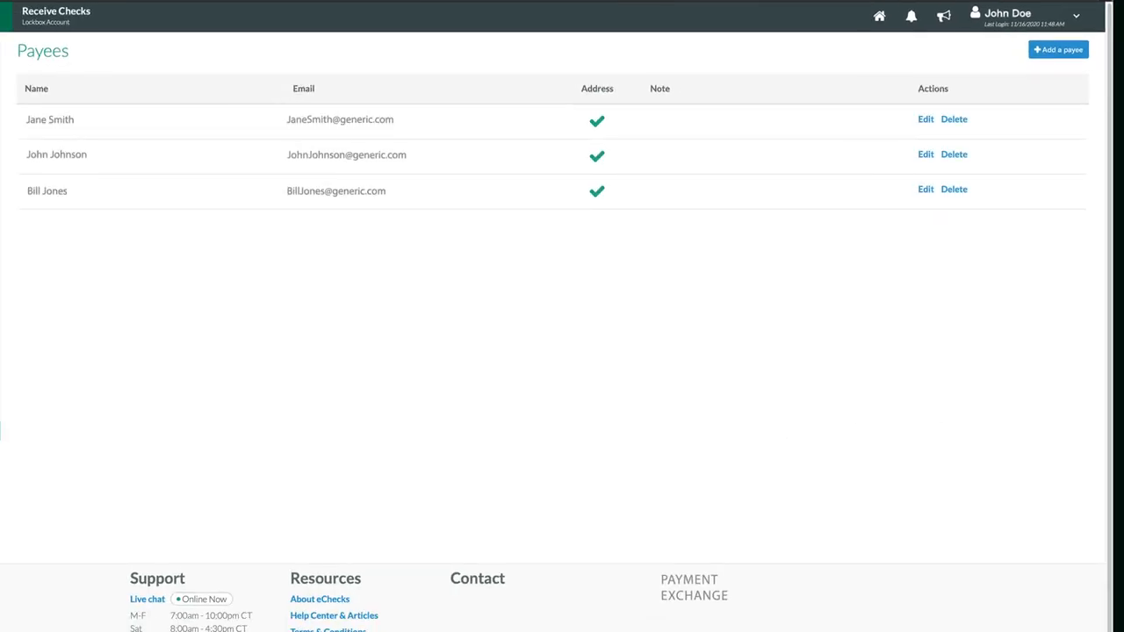
View My Settings, then show the Checking Account Activity register of issued checks.
{"action": "left_click", "coordinate": [56, 316]}
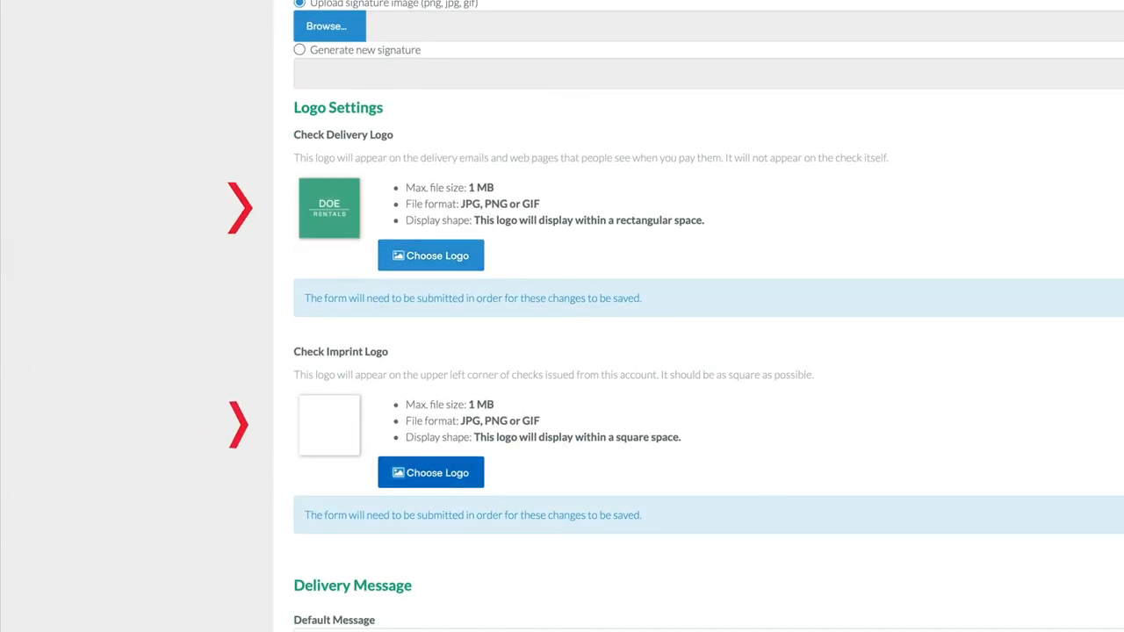
{"action": "scroll", "scroll_direction": "up", "scroll_amount": 3}
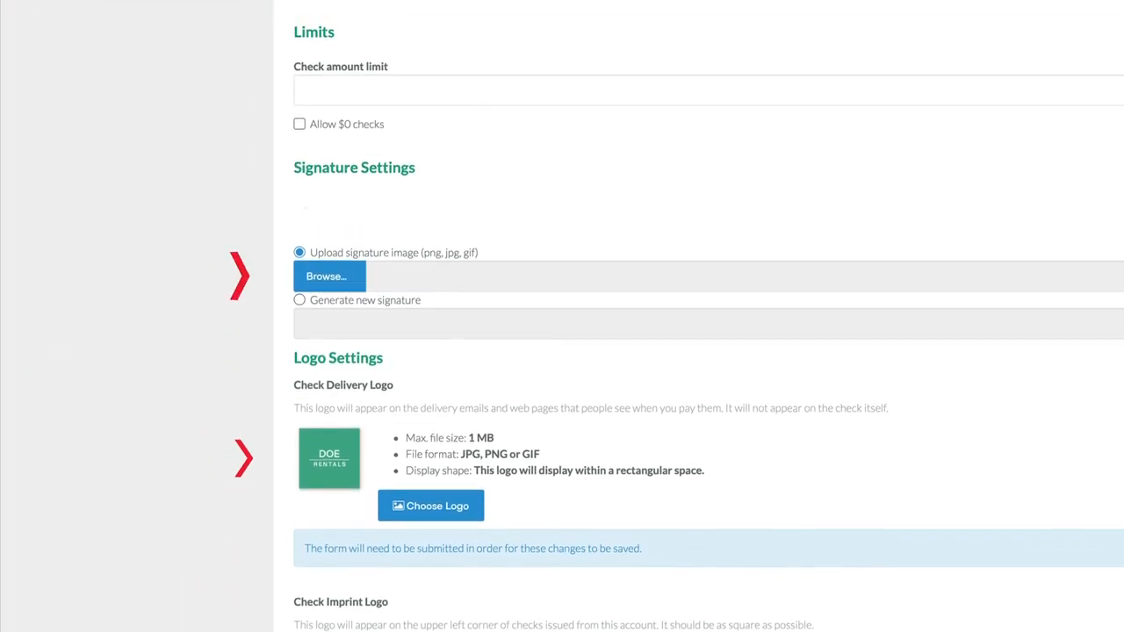
{"action": "scroll", "scroll_direction": "up", "scroll_amount": 3}
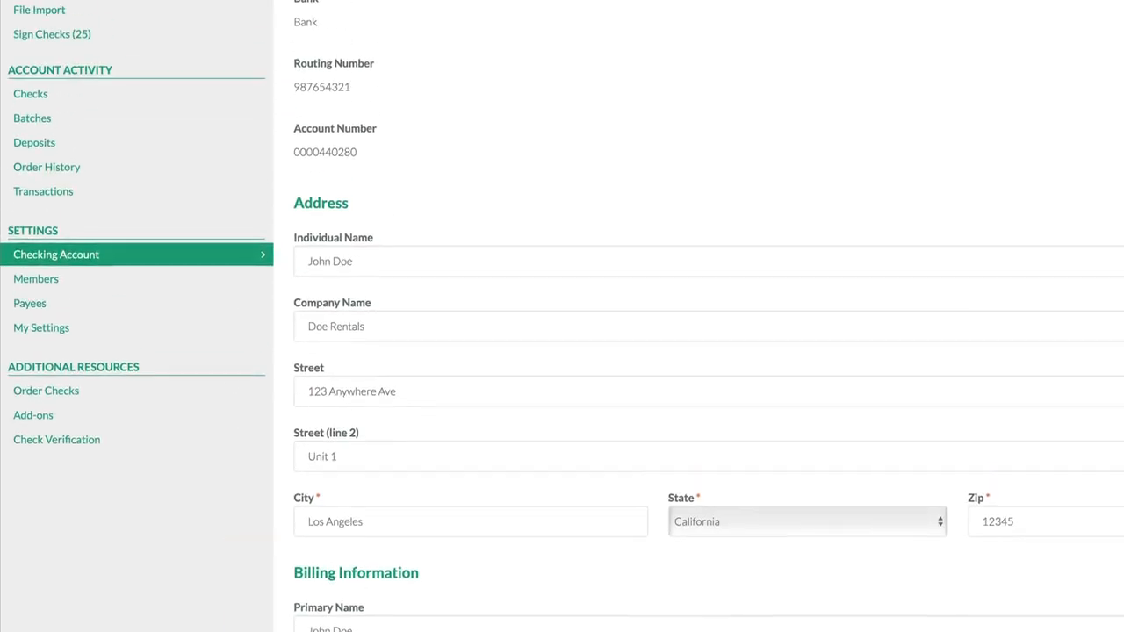
{"action": "left_click", "coordinate": [30, 93]}
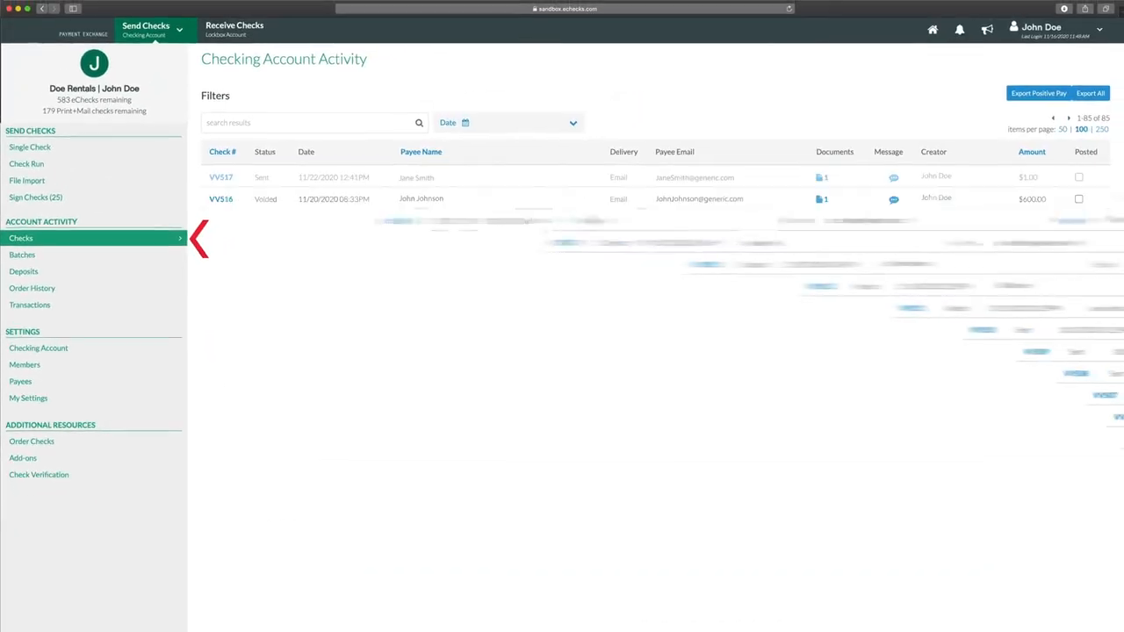